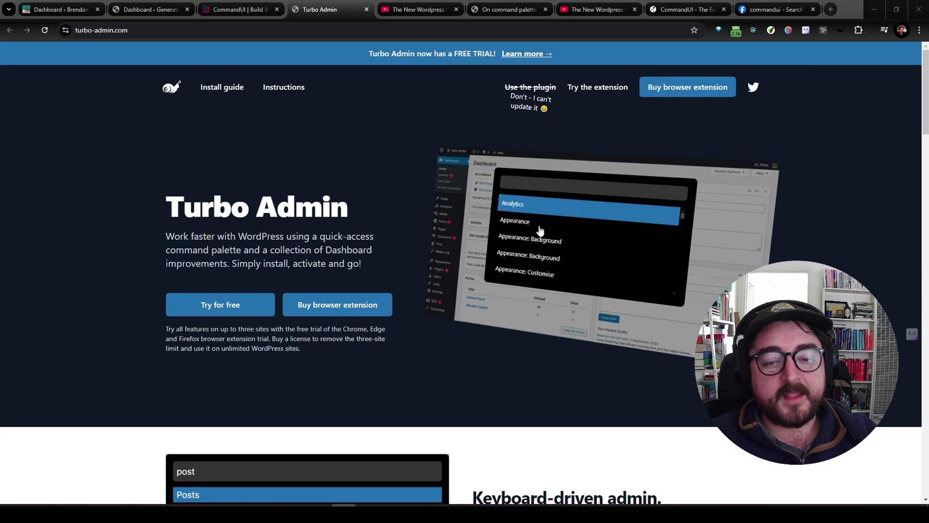
# Scroll through CommandUI's launch-deal page and command bar demo, then go back to Turbo Admin.
pyautogui.scroll(-3)
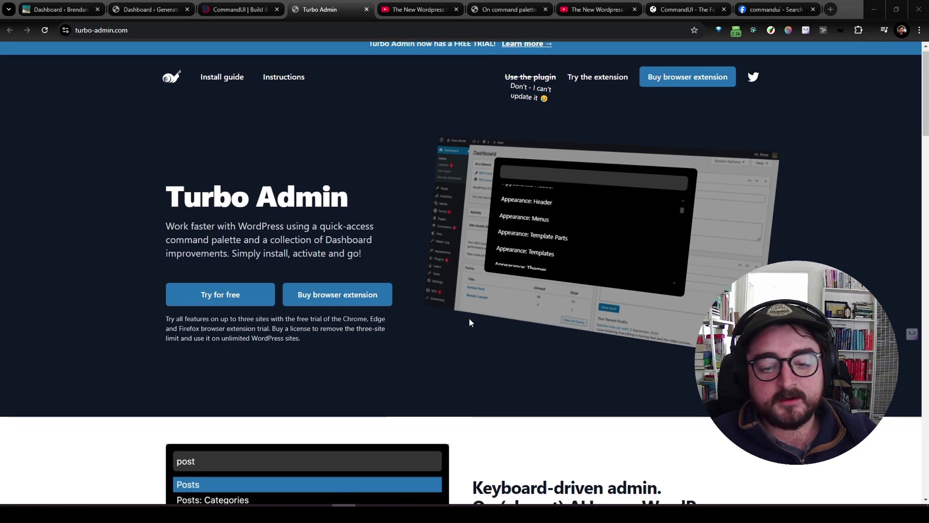
pyautogui.scroll(-3)
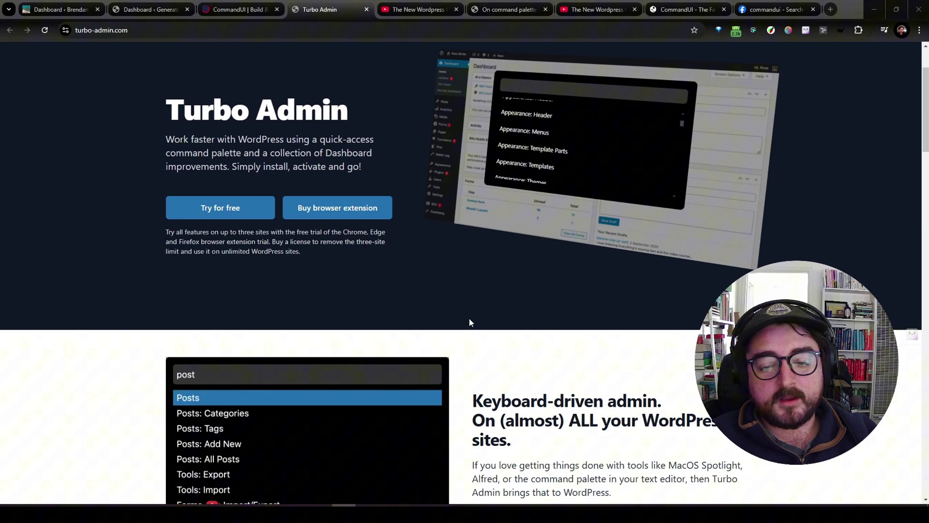
pyautogui.scroll(-3)
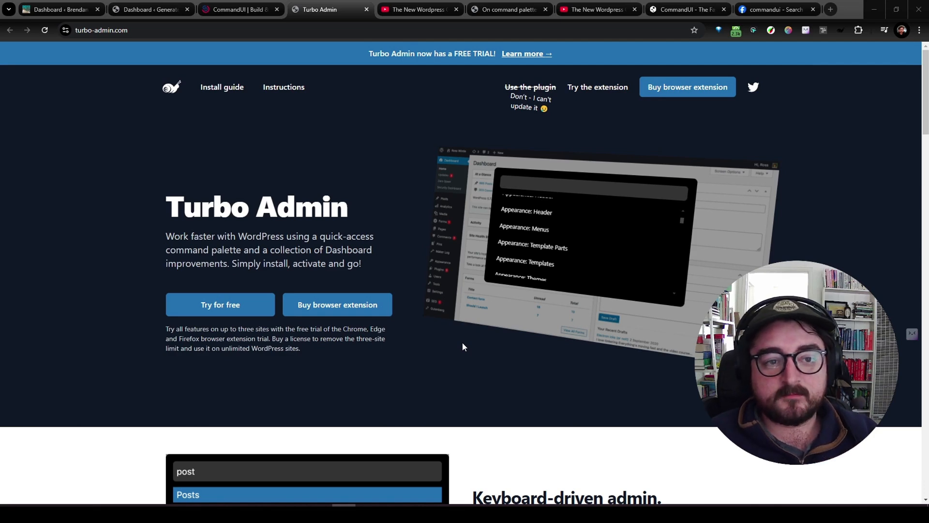
pyautogui.moveTo(456, 369)
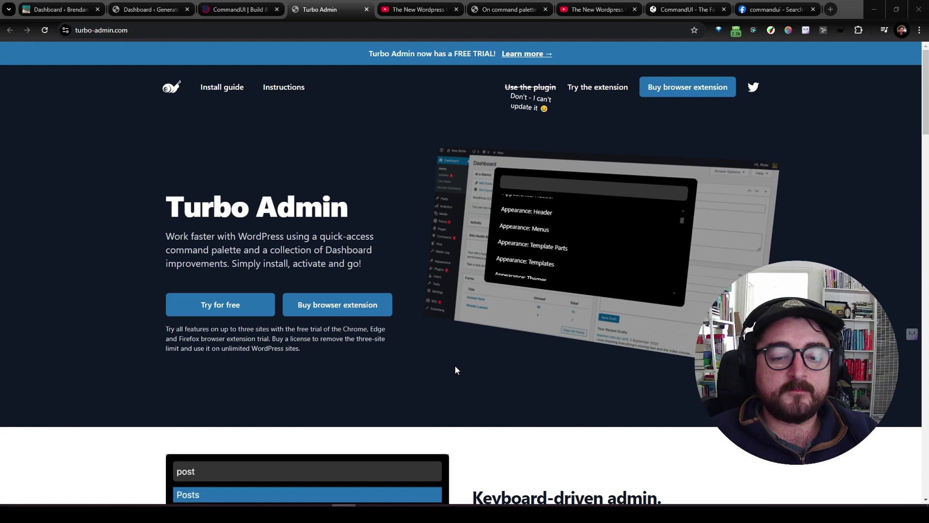
pyautogui.moveTo(458, 380)
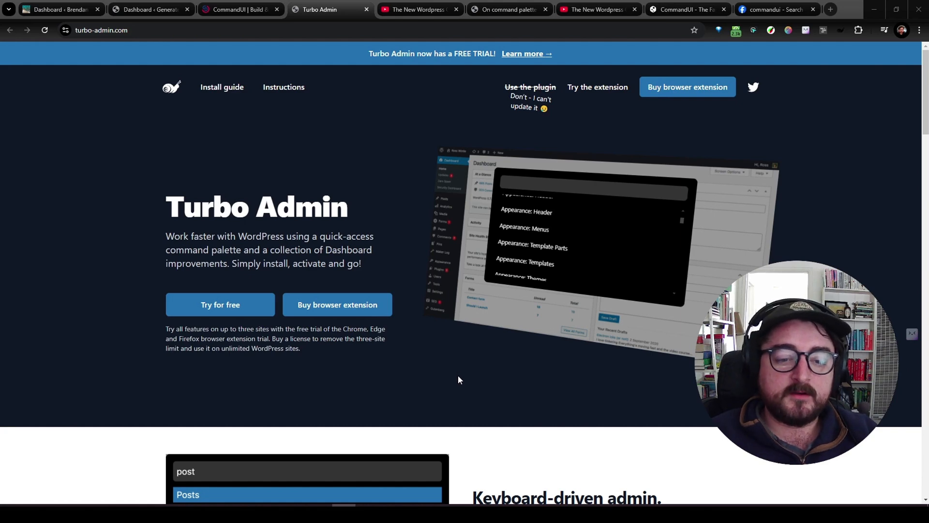
pyautogui.moveTo(432, 353)
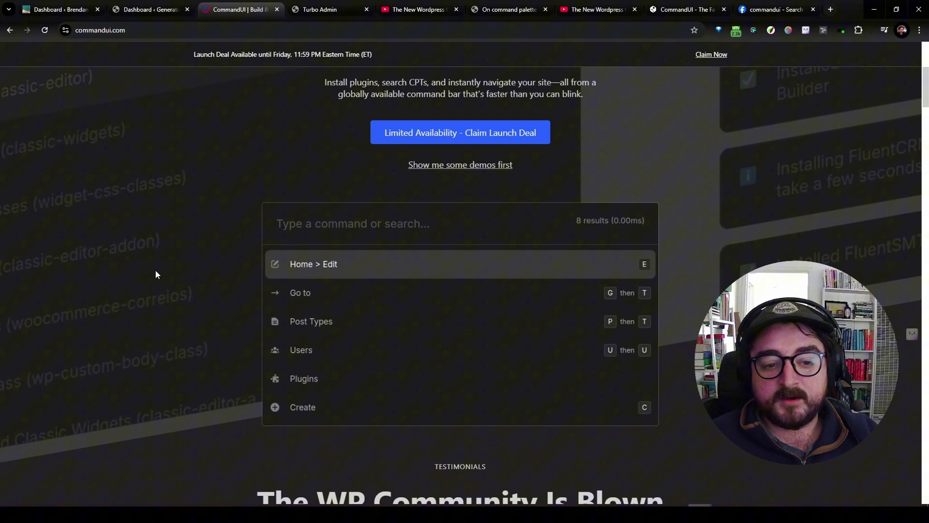
pyautogui.moveTo(174, 282)
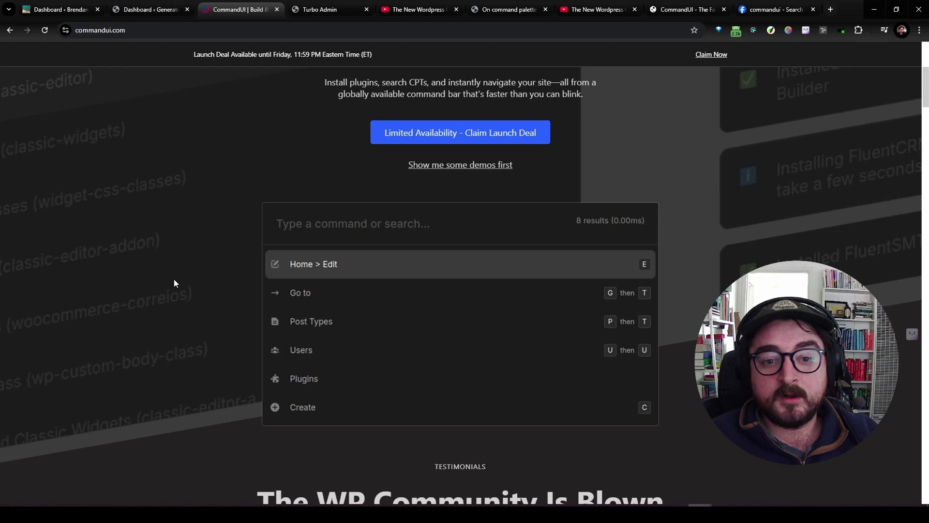
pyautogui.moveTo(248, 95)
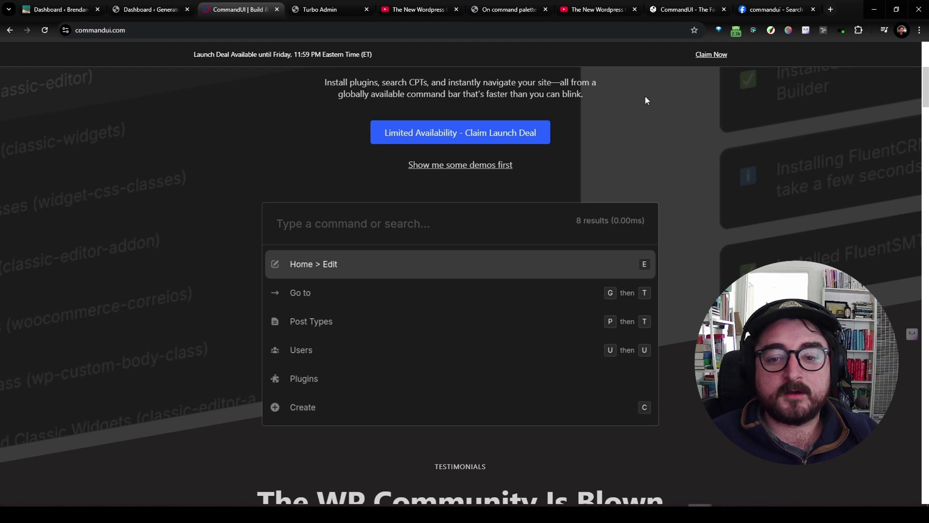
pyautogui.moveTo(643, 111)
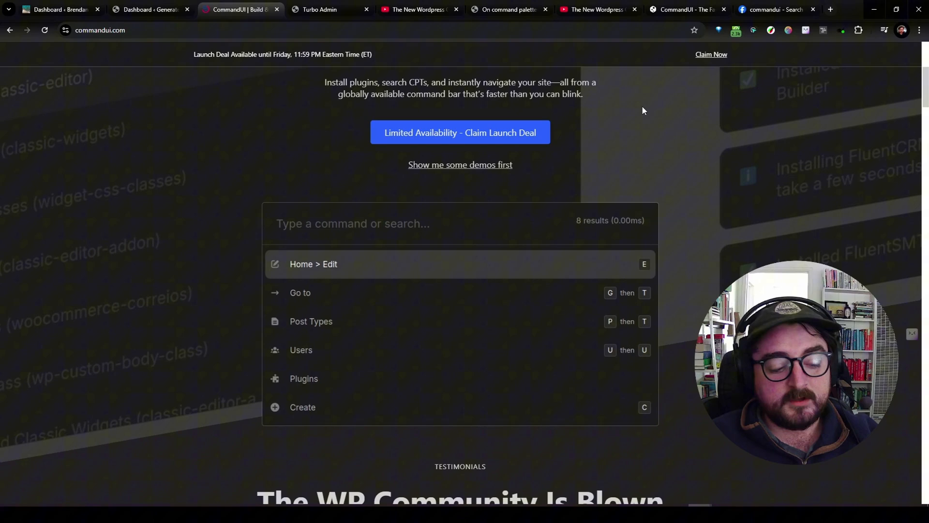
pyautogui.click(319, 9)
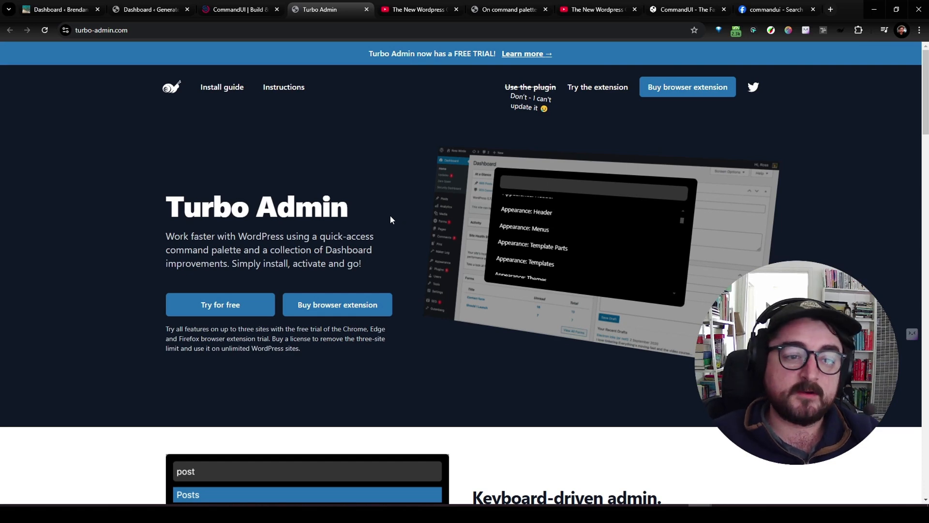
# Switch to the WordPress Dashboard browser tab.
pyautogui.click(57, 9)
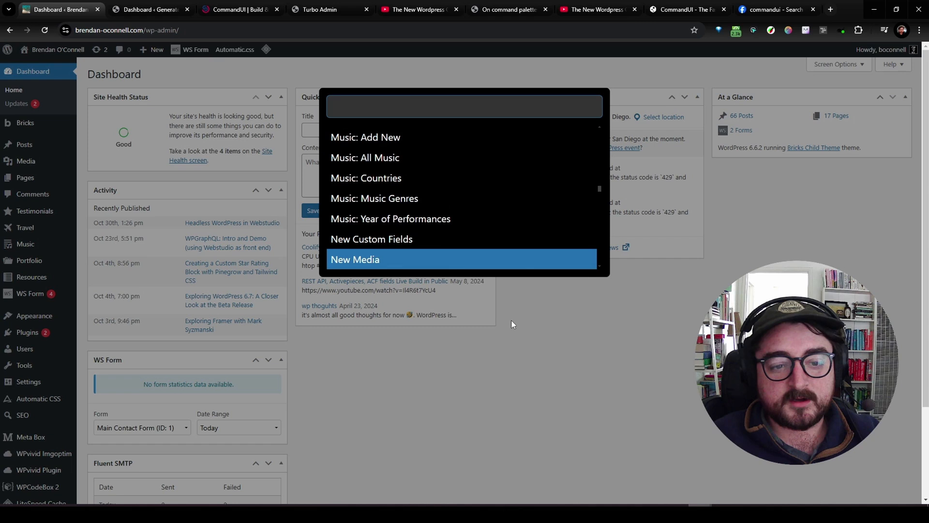
# Search 'appea' in the Turbo Admin palette and open Appearance: Theme File Editor.
pyautogui.scroll(-3)
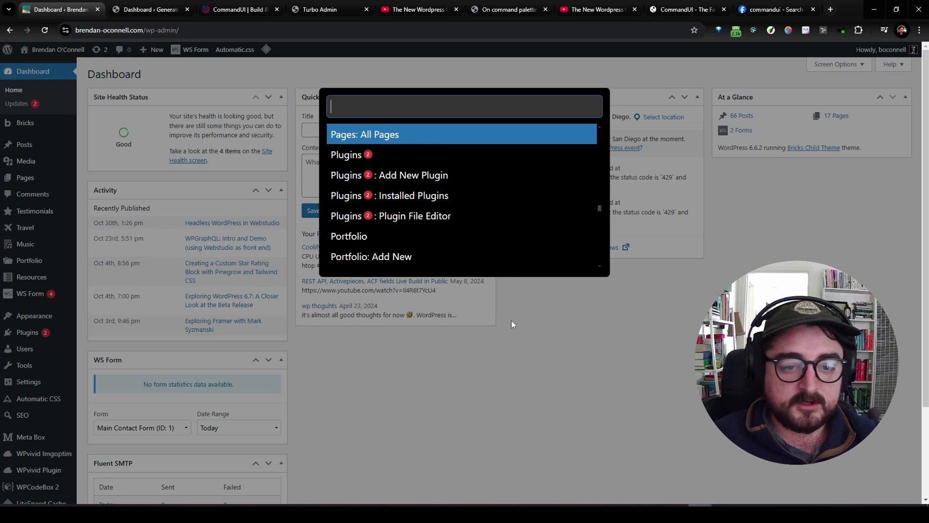
pyautogui.write('appea')
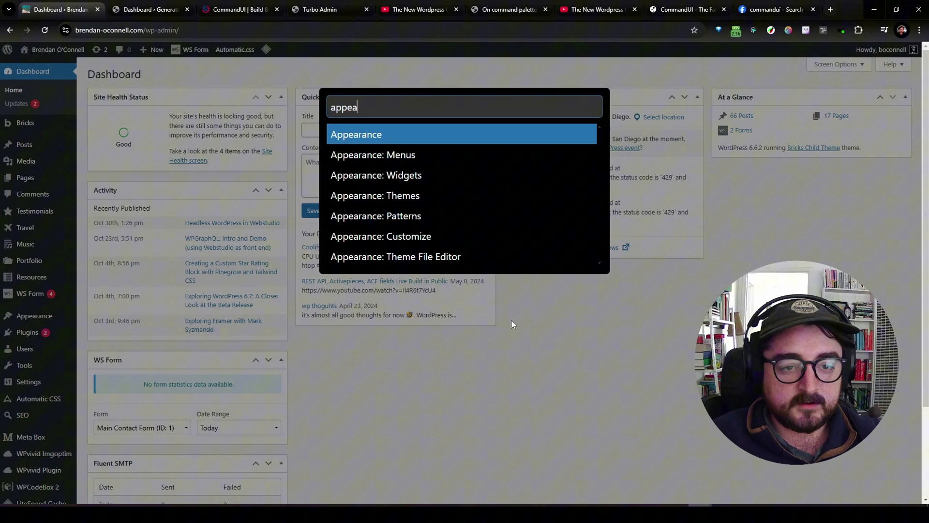
pyautogui.click(356, 134)
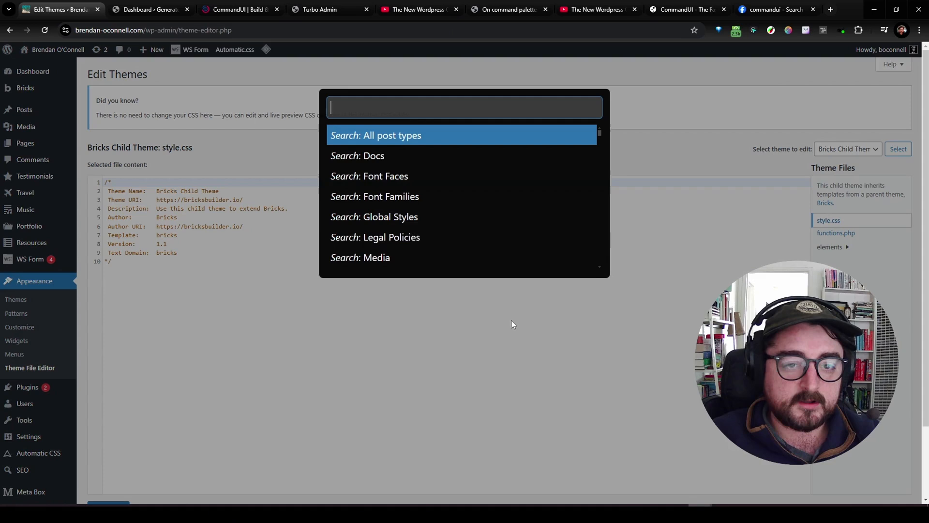
pyautogui.write('post')
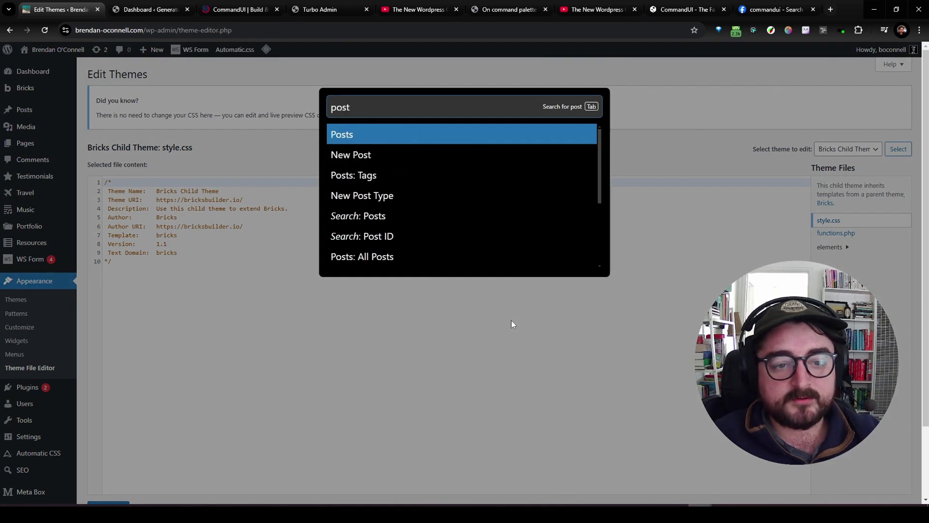
pyautogui.click(341, 134)
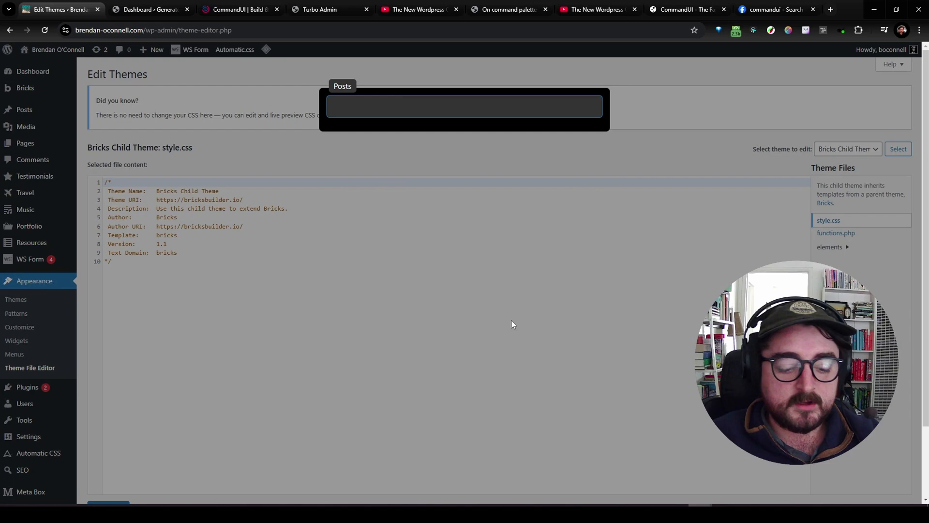
pyautogui.write('api')
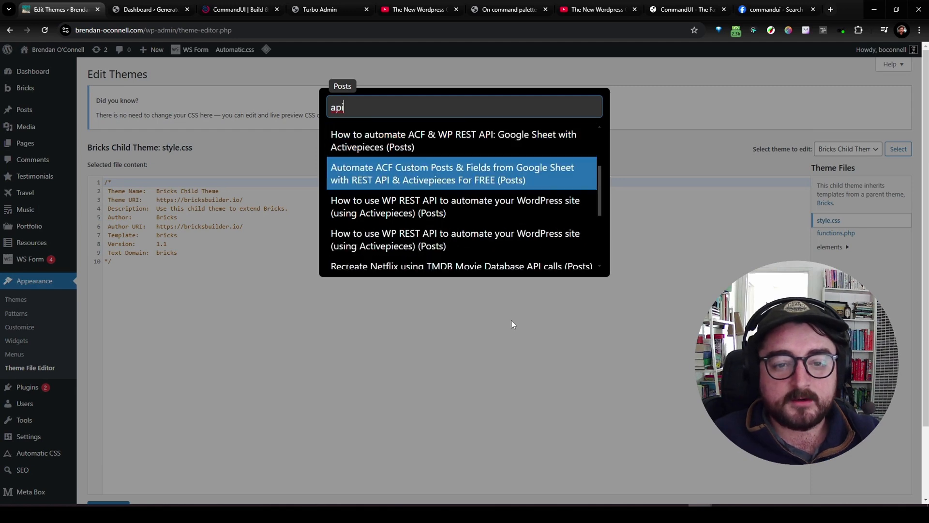
pyautogui.click(464, 173)
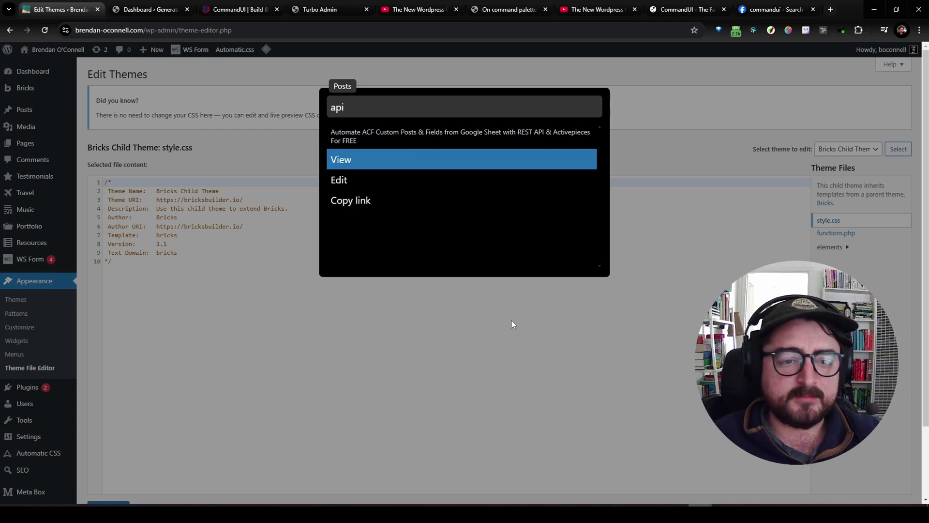
pyautogui.write('post')
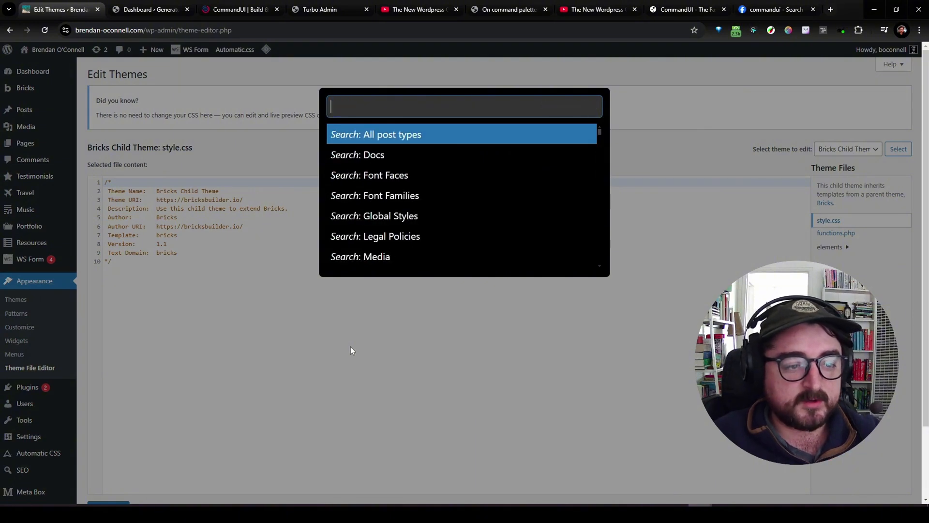
# Search 'resouc' in the Turbo Admin palette.
pyautogui.write('resouc')
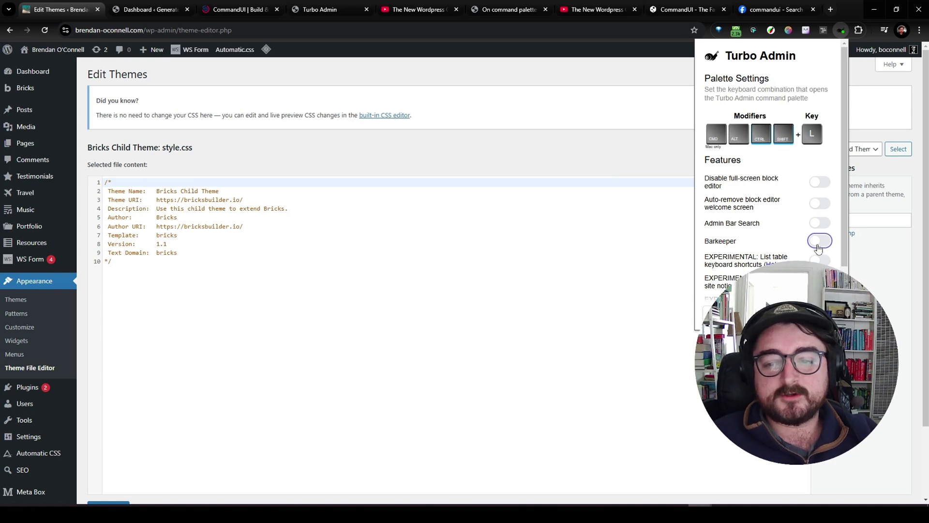
# Enable the admin bar search feature, then search 'posts' and 'api' from the top-bar field.
pyautogui.click(819, 222)
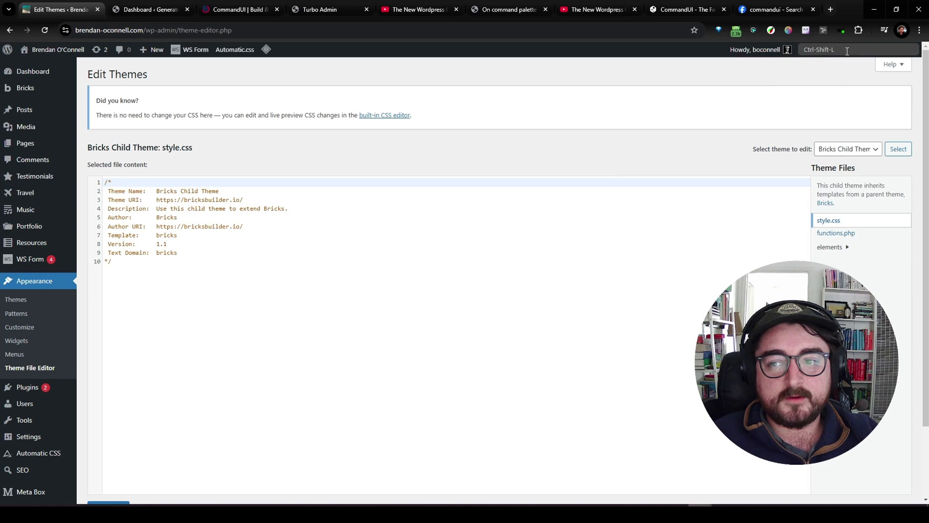
pyautogui.click(847, 49)
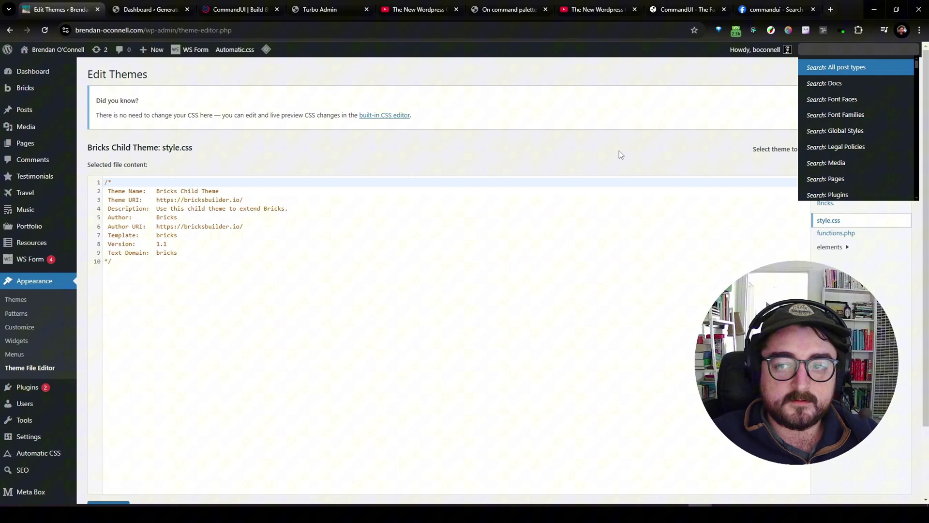
pyautogui.write('posts')
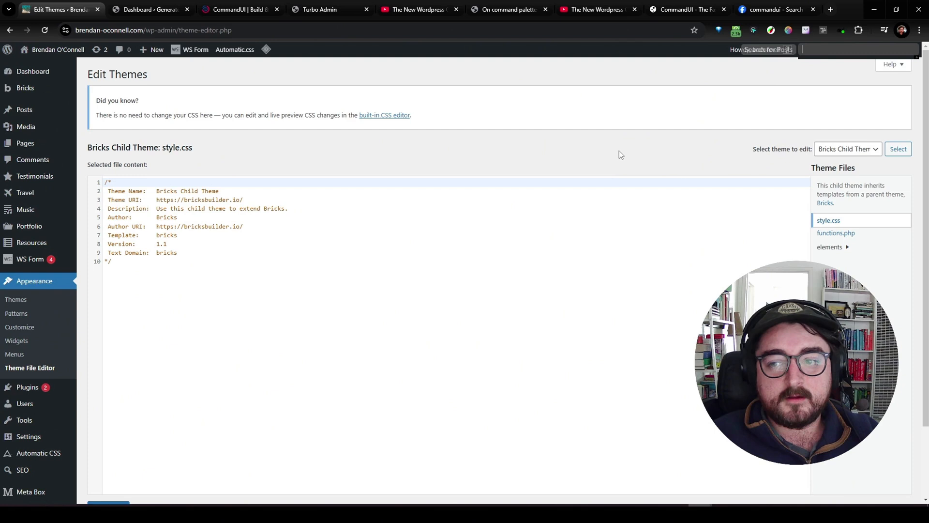
pyautogui.write('api')
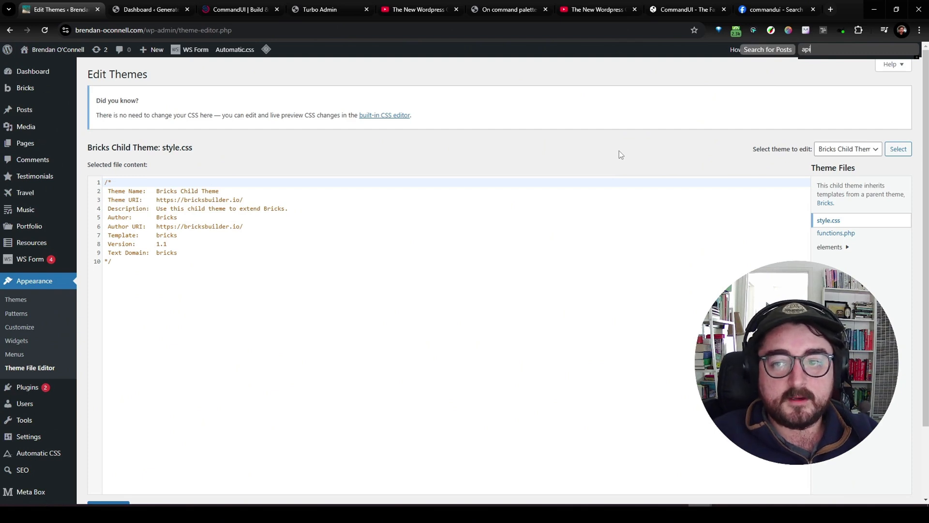
pyautogui.write('api')
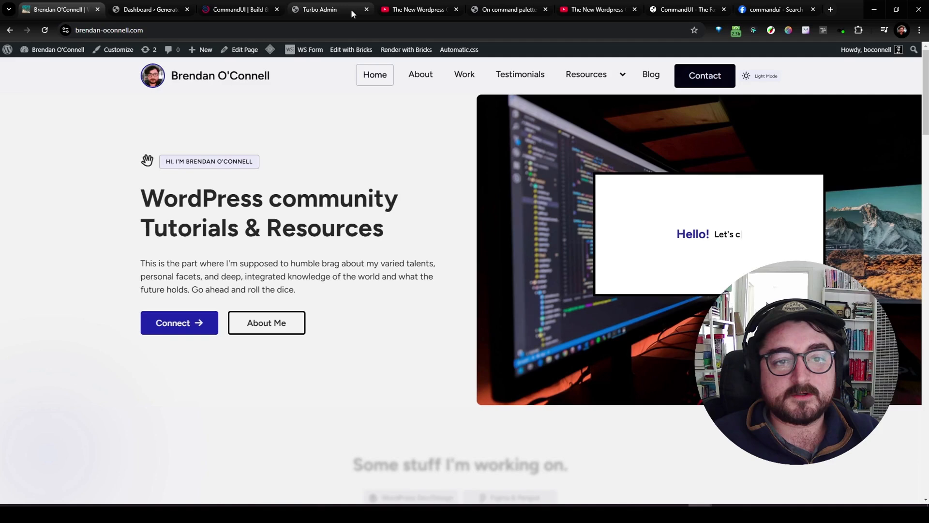
# Switch back to the Turbo Admin browser tab.
pyautogui.click(318, 8)
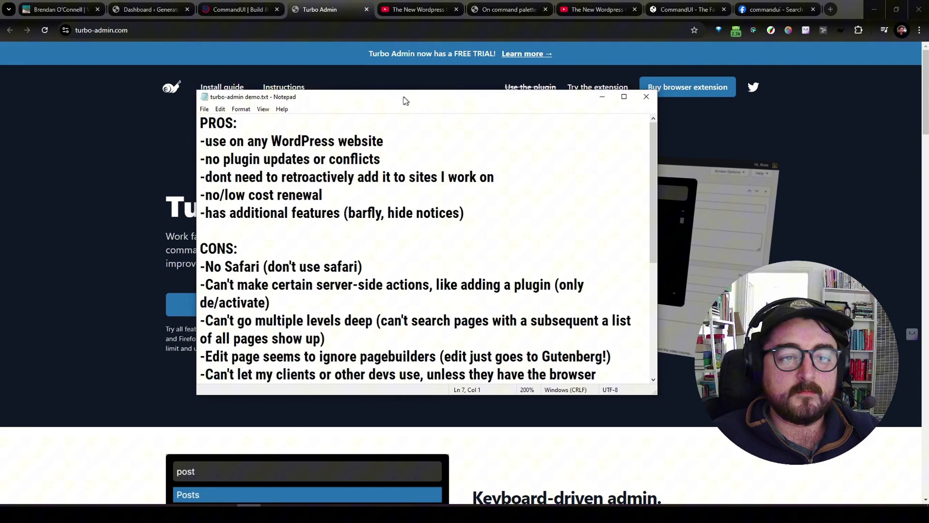
# Read the Notepad pros through the no/low cost renewal line, then move the notes aside.
pyautogui.moveTo(406, 96); pyautogui.dragTo(406, 93)
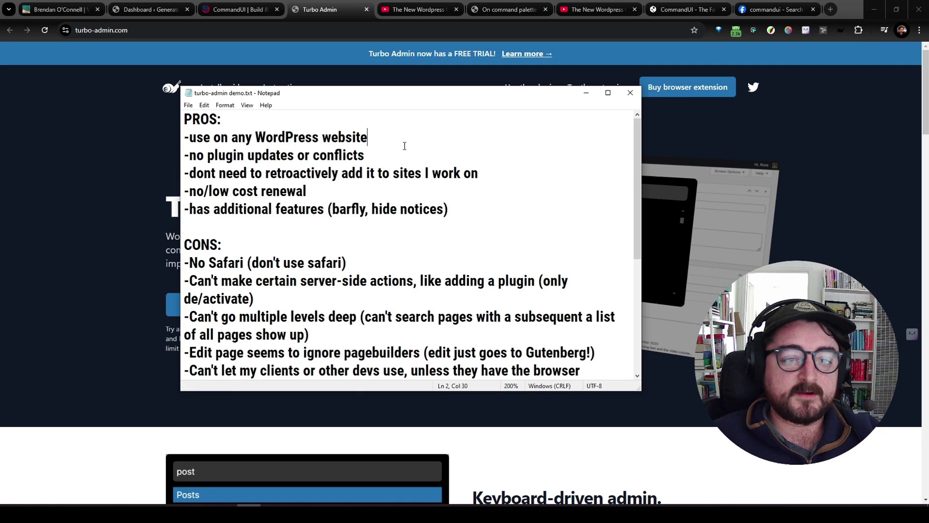
pyautogui.moveTo(208, 154); pyautogui.dragTo(277, 155)
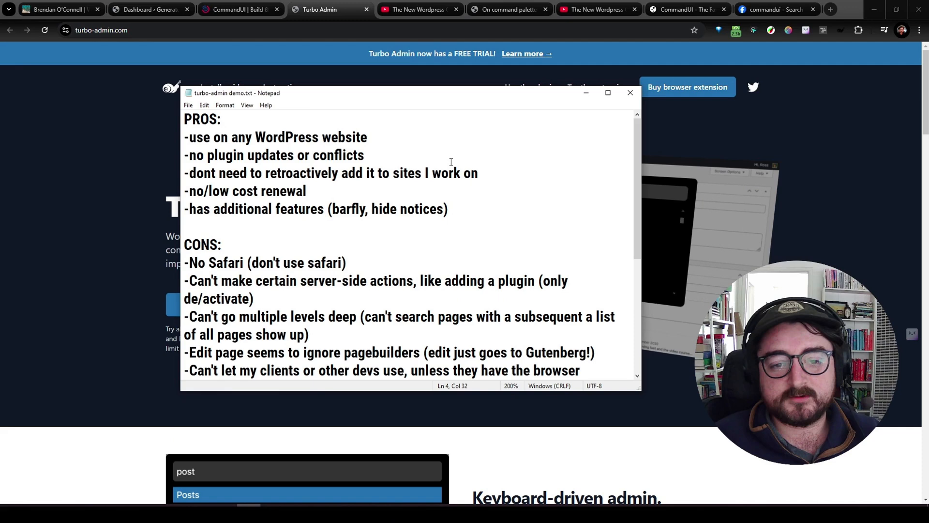
pyautogui.click(306, 191)
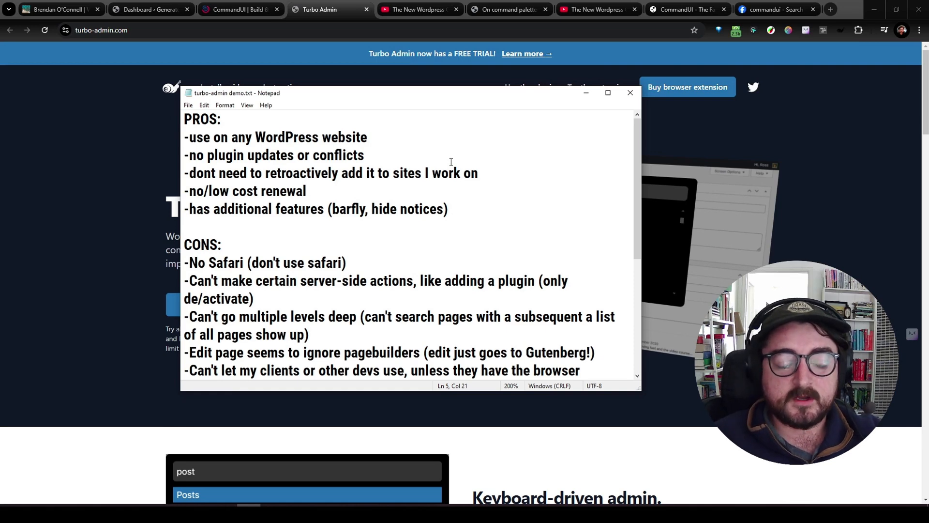
pyautogui.moveTo(411, 92); pyautogui.dragTo(604, 110)
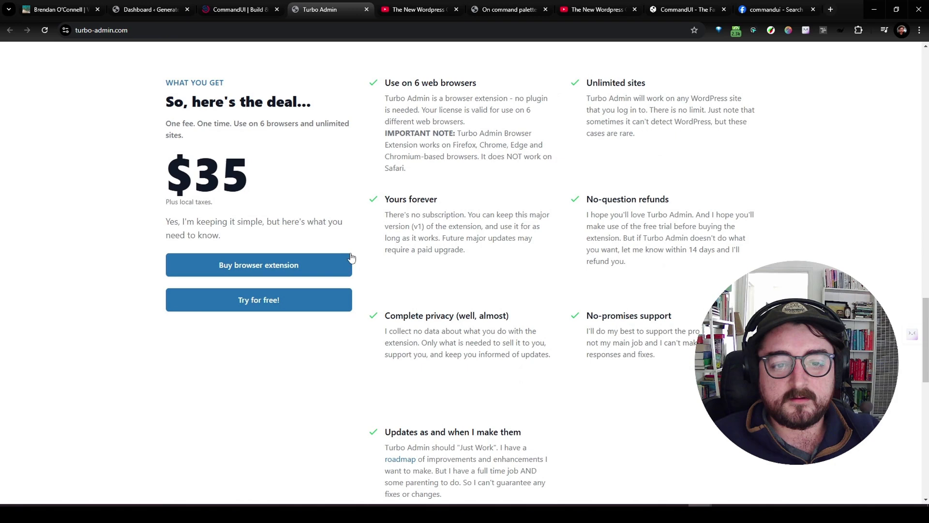
# Highlight, then clear, the 'Future major updates may require a paid upgrade' sentence.
pyautogui.moveTo(385, 214); pyautogui.dragTo(540, 226)
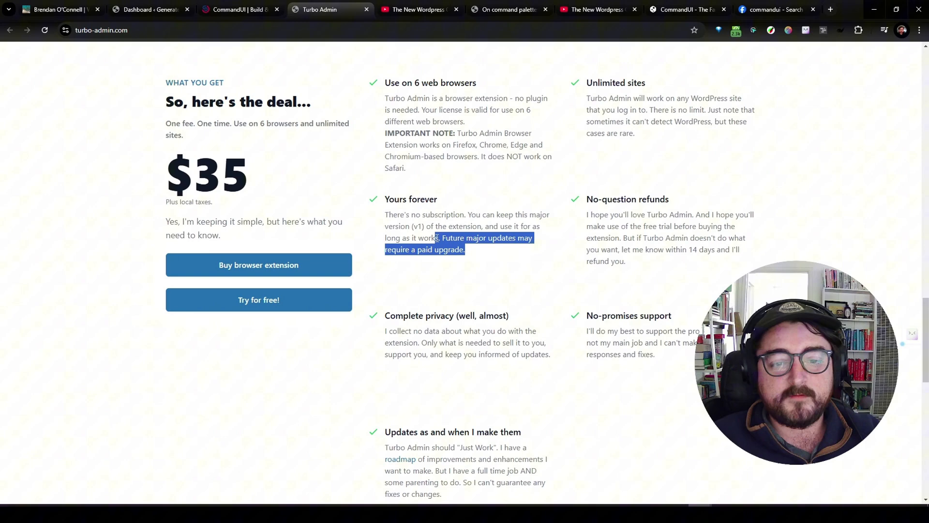
pyautogui.click(507, 258)
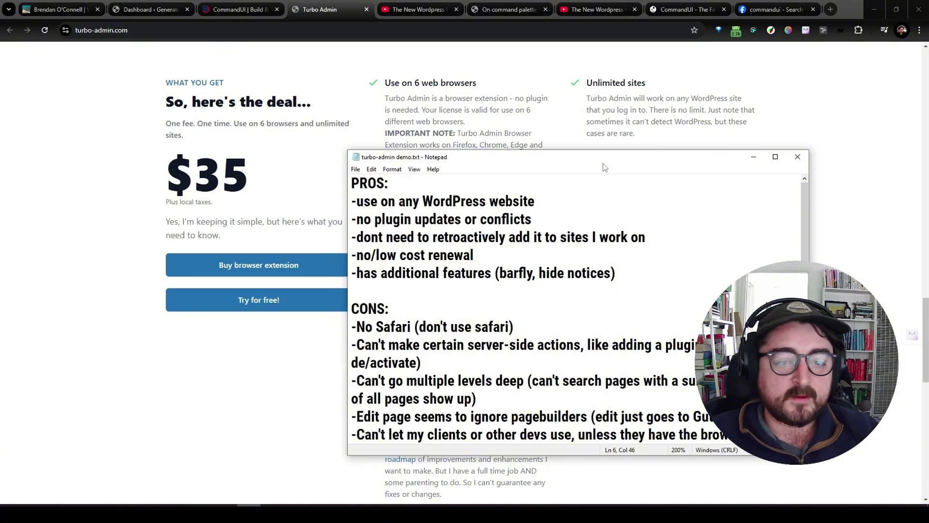
# Highlight 'hide notices' in the additional features pro, then hide Notepad to show pricing.
pyautogui.moveTo(492, 272); pyautogui.dragTo(572, 273)
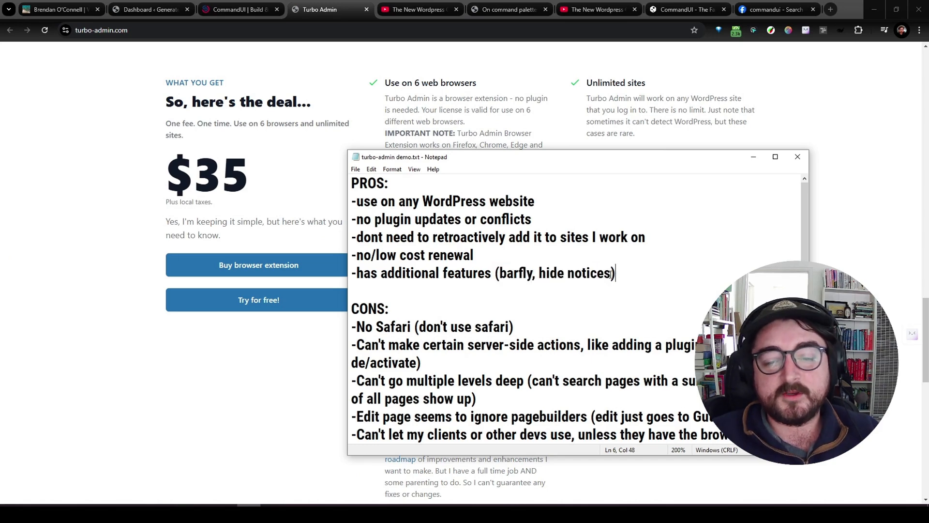
pyautogui.doubleClick(516, 272)
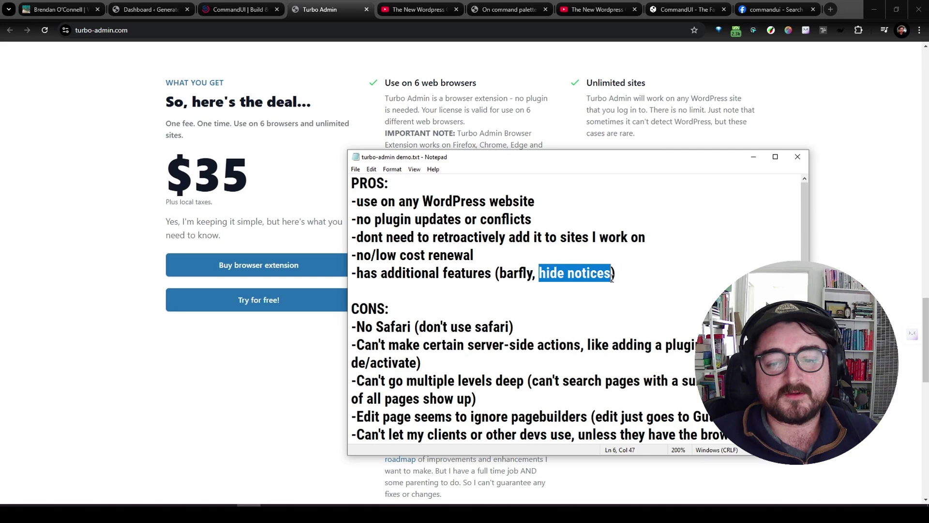
pyautogui.click(616, 272)
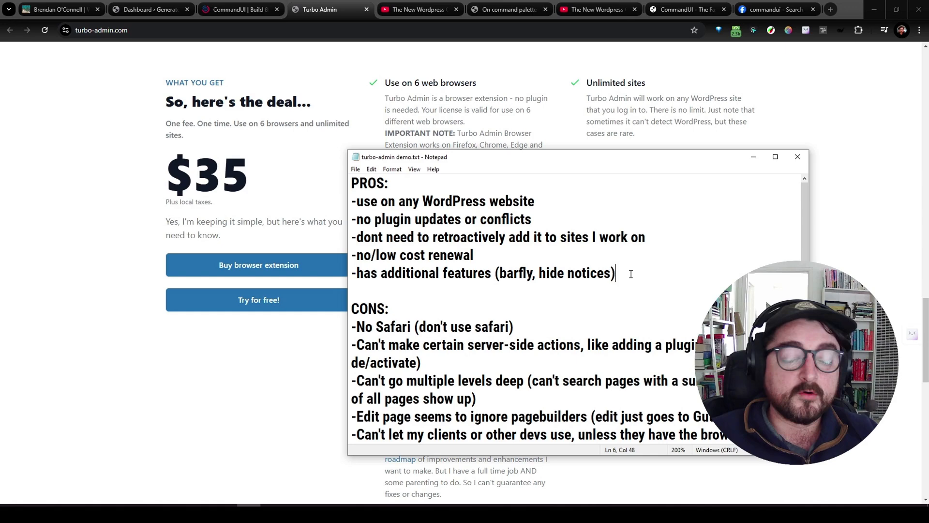
pyautogui.moveTo(586, 226)
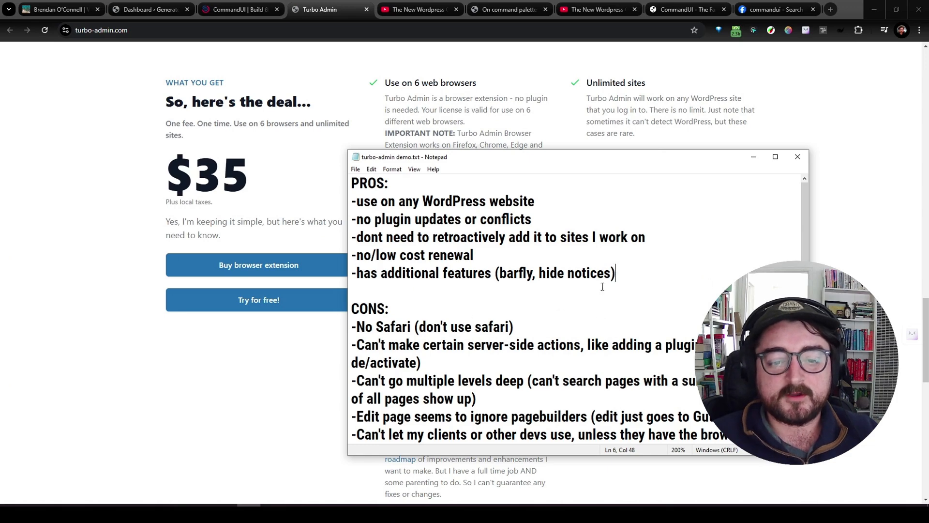
pyautogui.moveTo(425, 346)
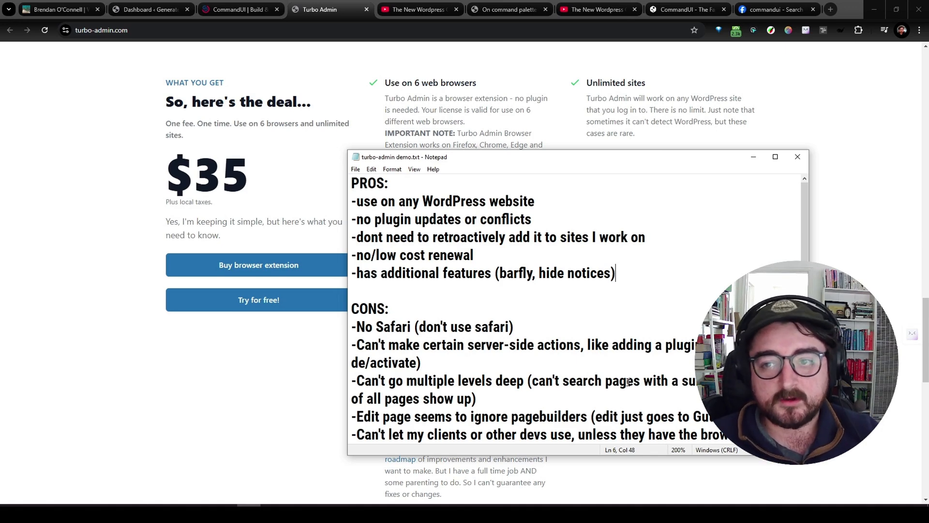
pyautogui.click(840, 30)
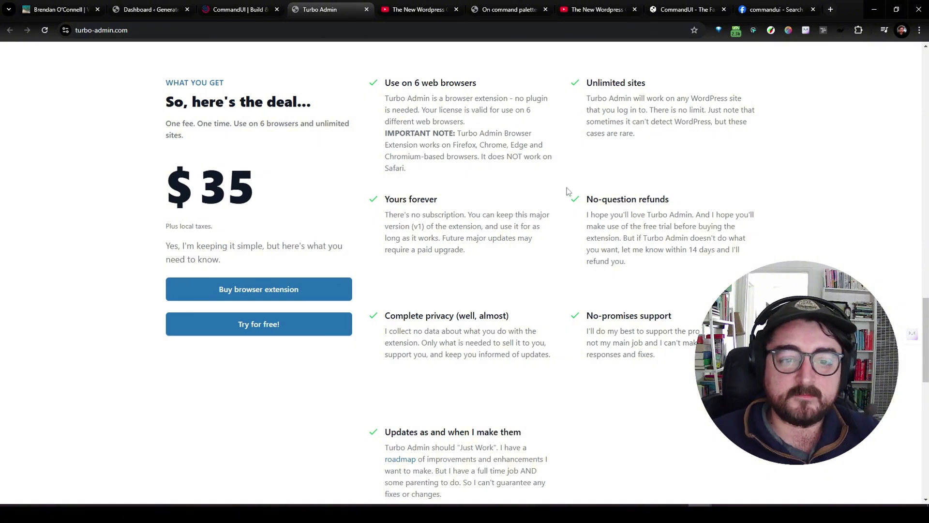
pyautogui.moveTo(285, 207)
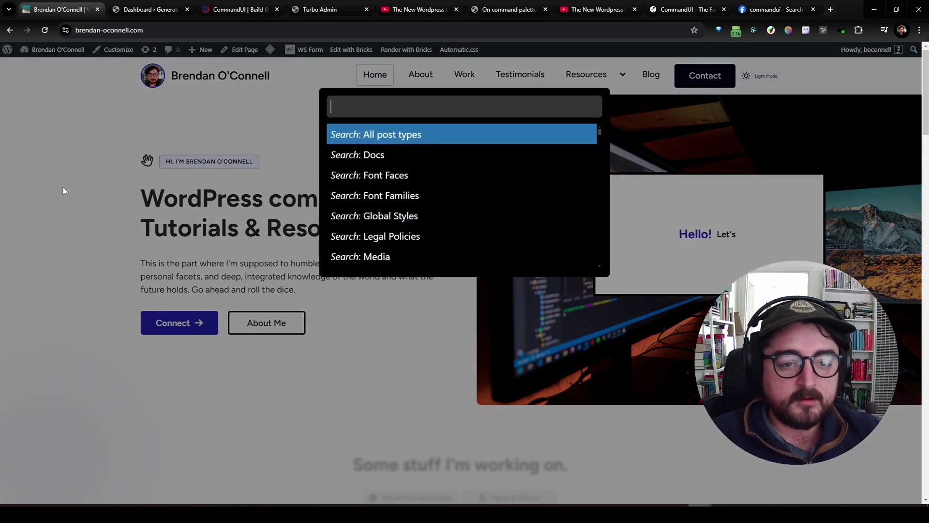
# Search 'page' in the palette, open All Pages, then view CommandUI's $199/$99/$49 pricing.
pyautogui.write('page')
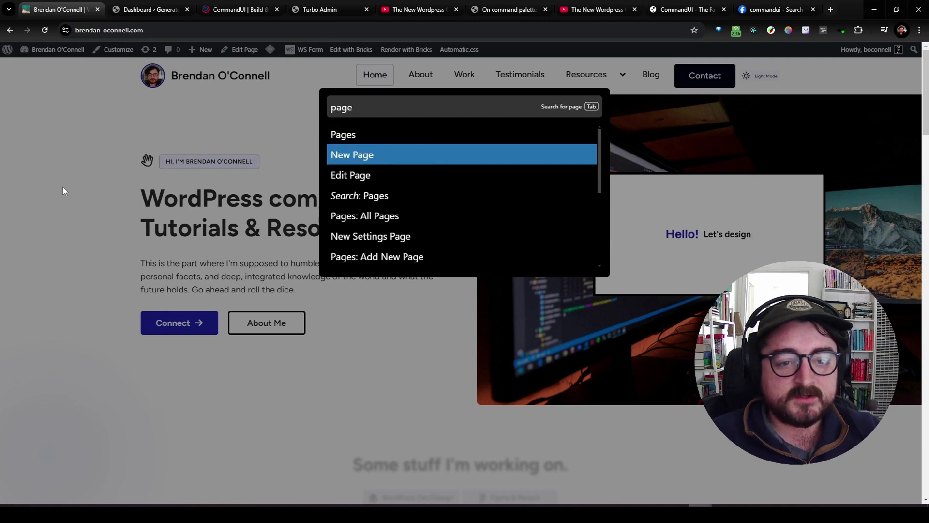
pyautogui.press('Down')
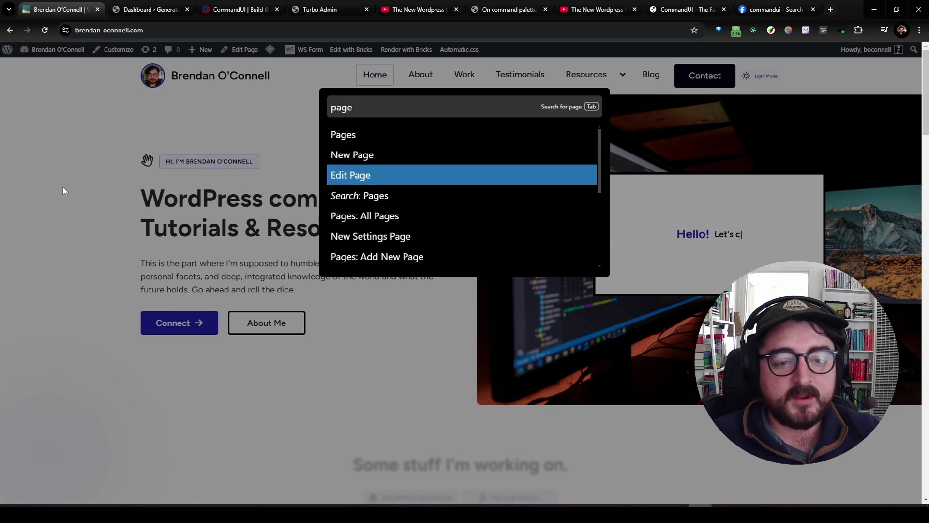
pyautogui.write('o')
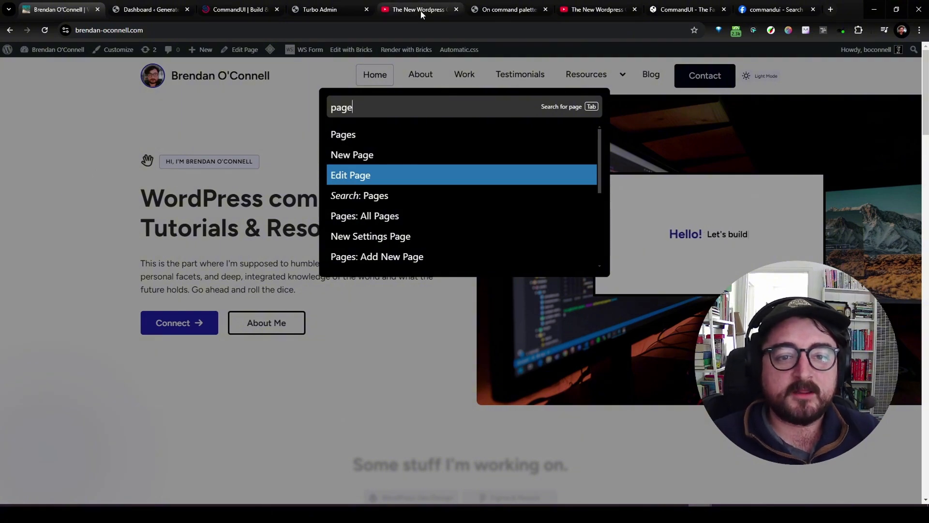
pyautogui.click(420, 9)
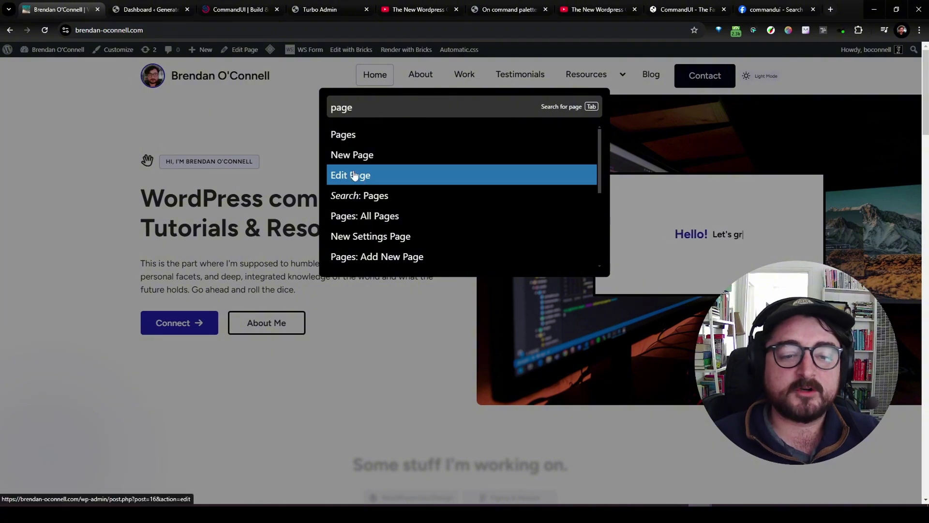
pyautogui.click(351, 175)
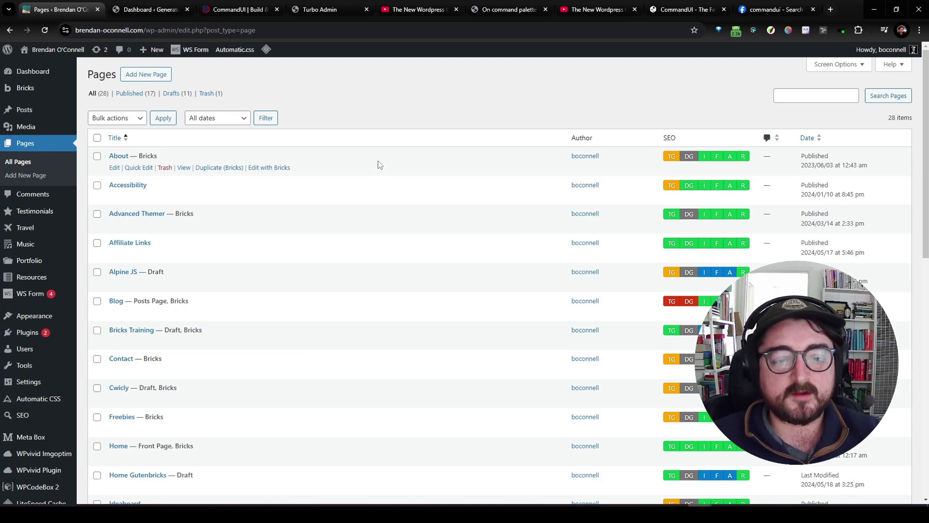
pyautogui.moveTo(389, 124)
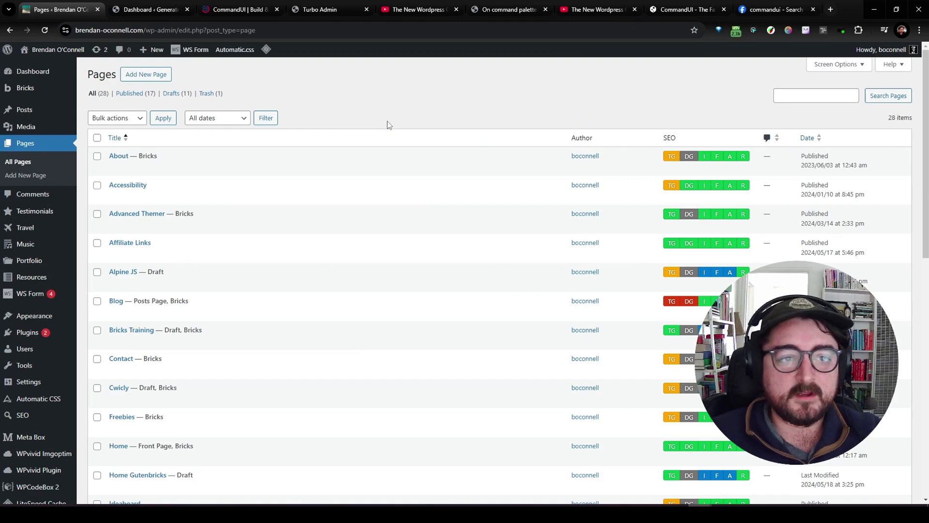
pyautogui.click(237, 9)
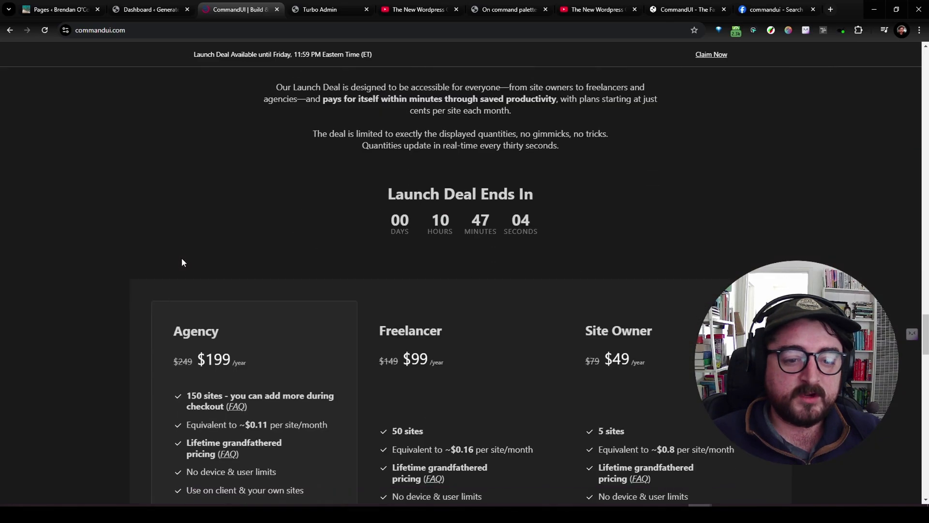
# Scroll to CommandUI's pricing cards: Agency $199, Freelancer $99, Site Owner $49.
pyautogui.scroll(-3)
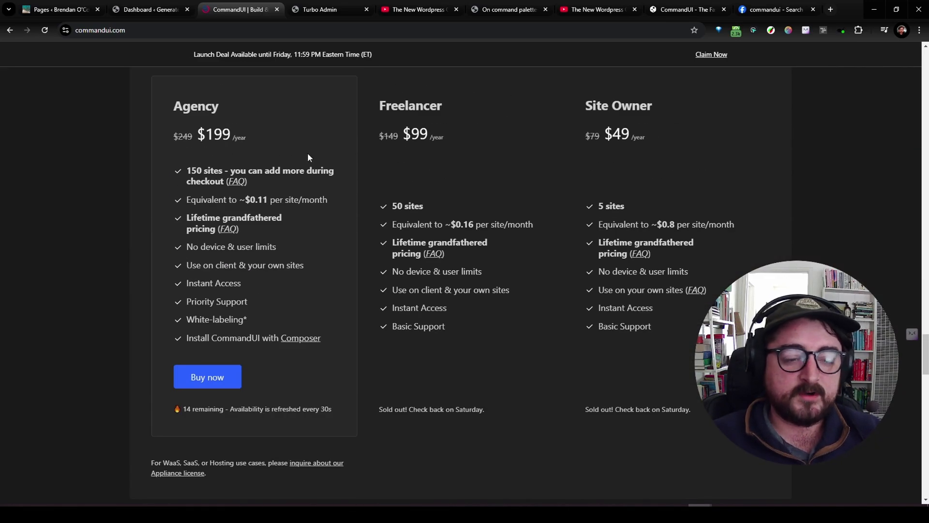
pyautogui.moveTo(263, 145)
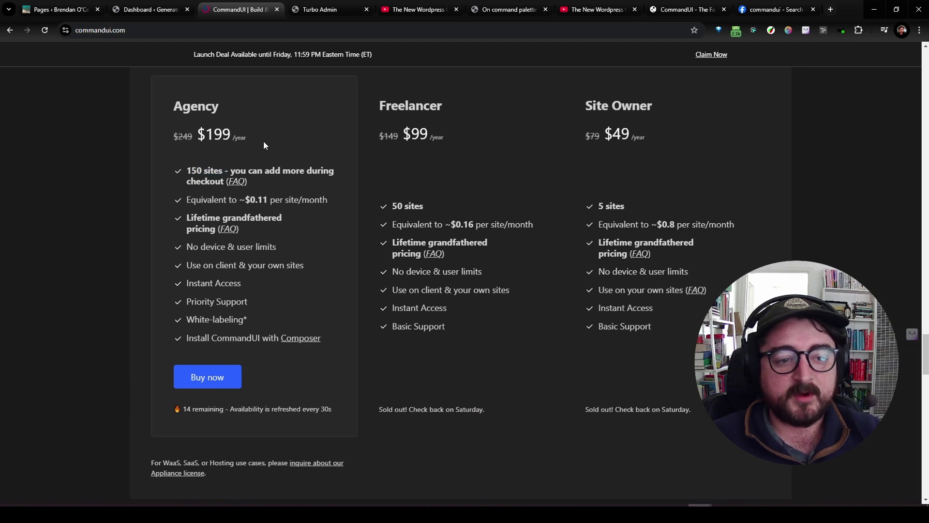
pyautogui.moveTo(291, 148)
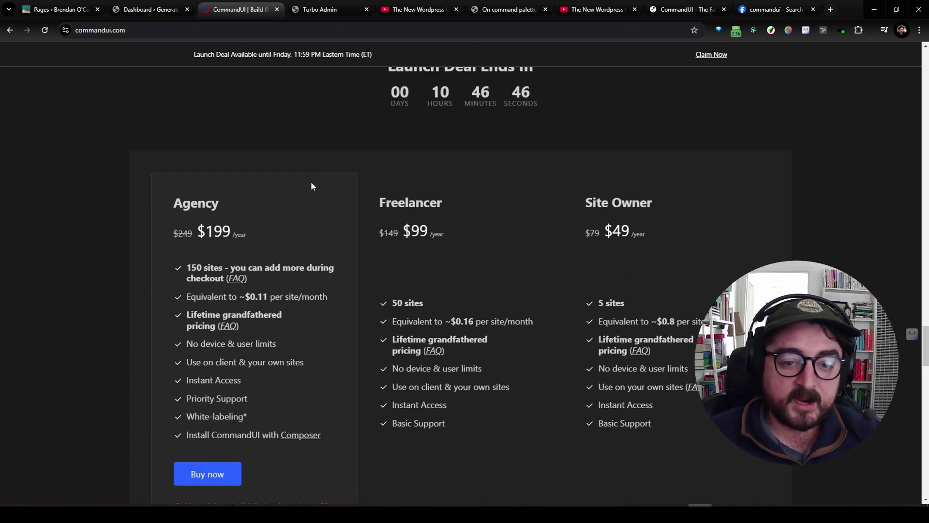
# Return to Turbo Admin's $35 one-fee pricing, then bring up the palette on the Generate dashboard.
pyautogui.click(328, 9)
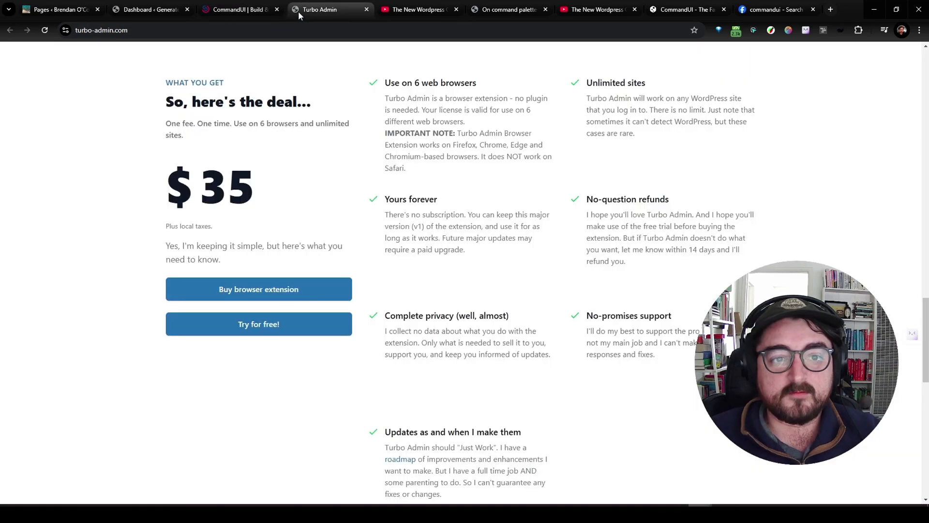
pyautogui.moveTo(125, 248)
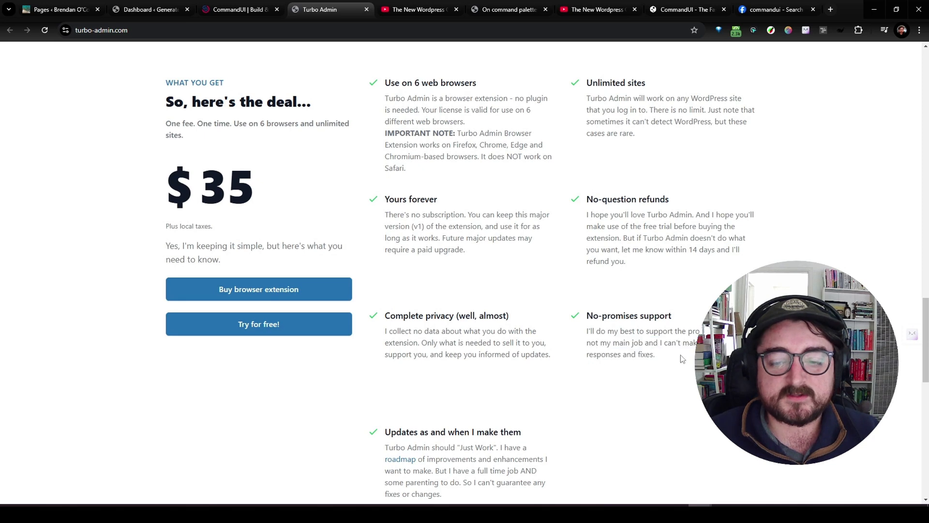
pyautogui.doubleClick(225, 185)
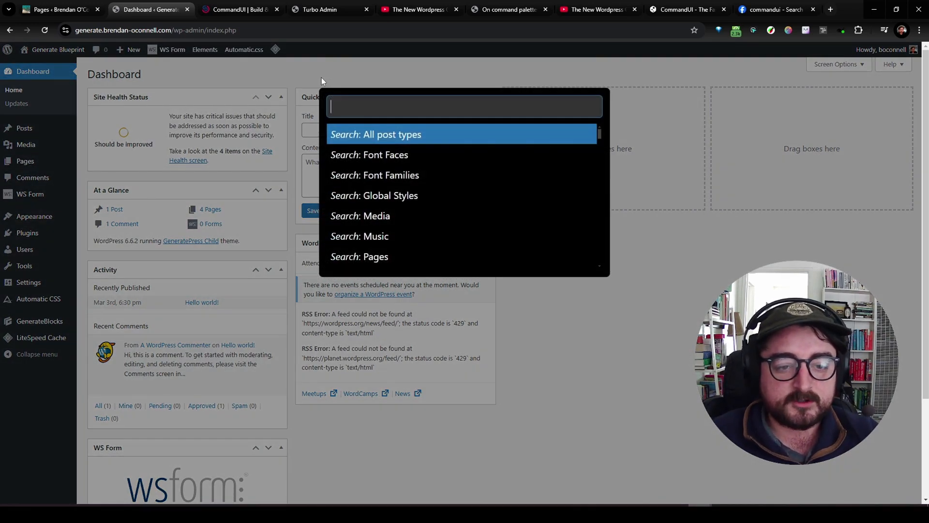
# Search 'generate' in the palette to list GenerateBlocks and GeneratePress commands, then close it.
pyautogui.write('generate')
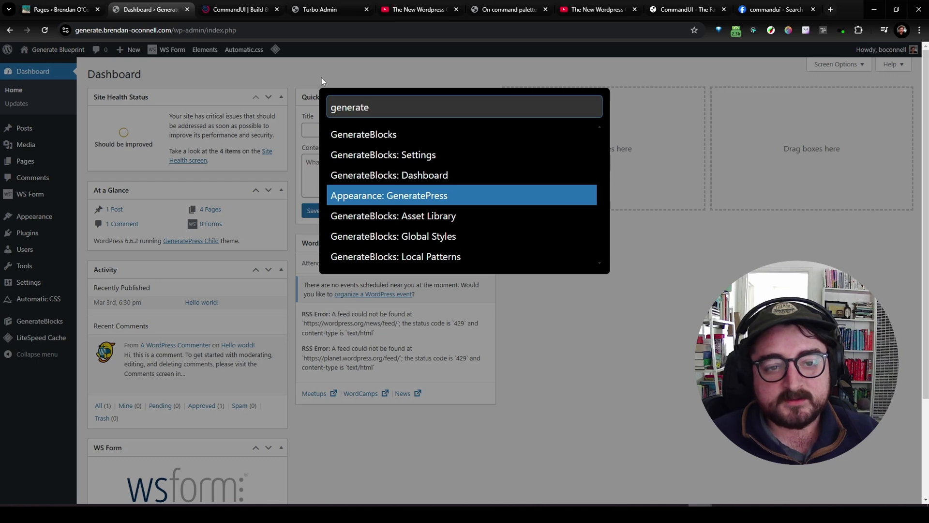
pyautogui.press('Escape')
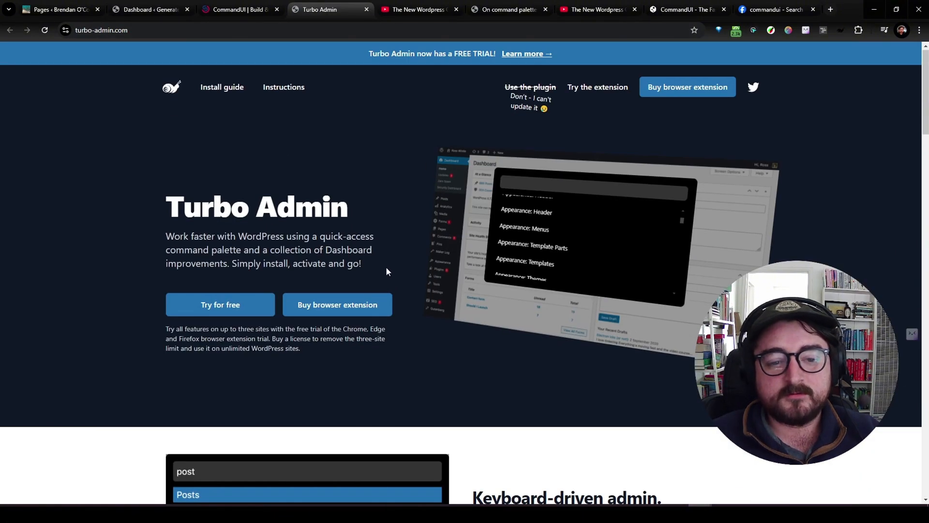
pyautogui.moveTo(390, 275)
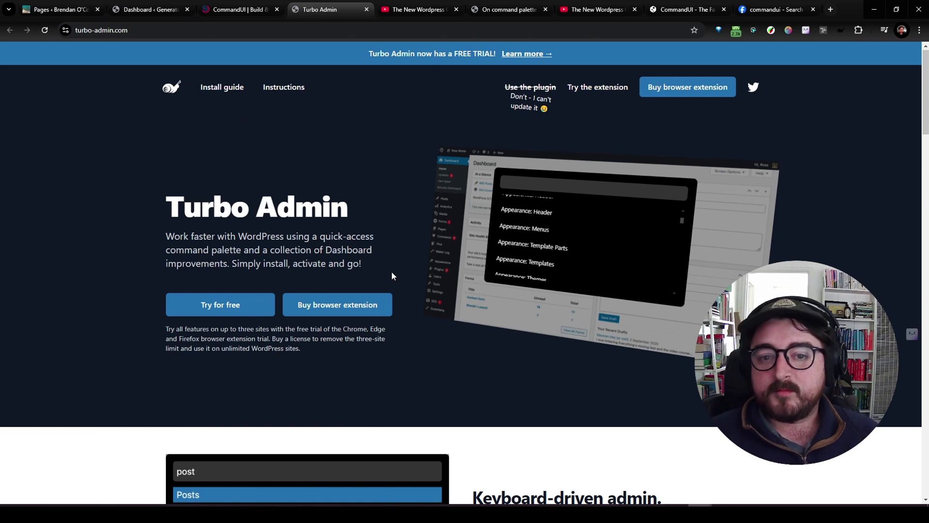